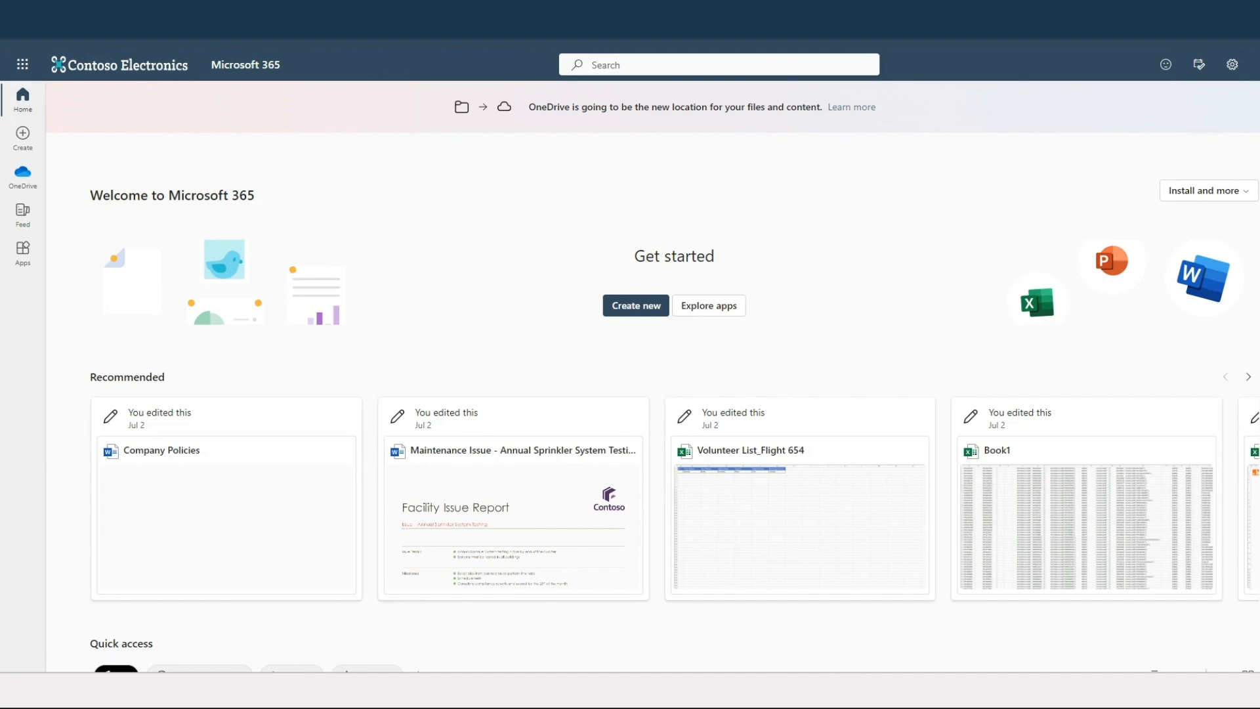
Launch Outlook from the Microsoft 365 app launcher
{"action": "left_click", "coordinate": [22, 64]}
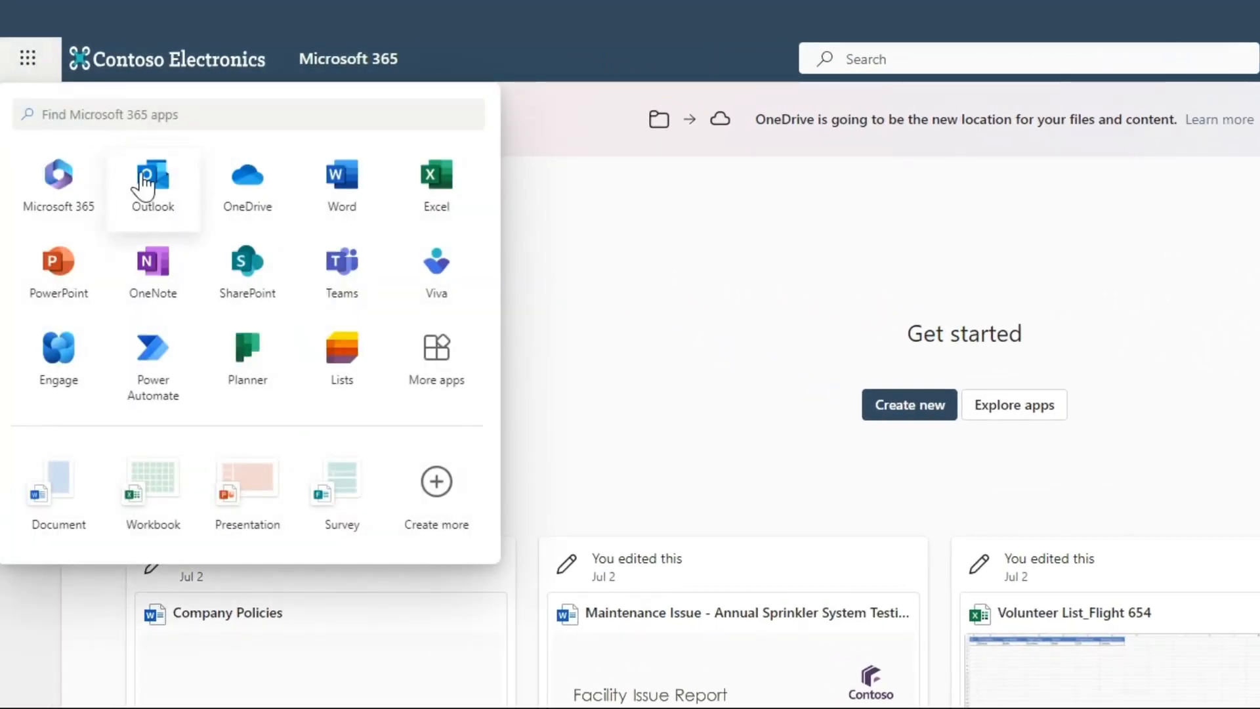
{"action": "left_click", "coordinate": [153, 178]}
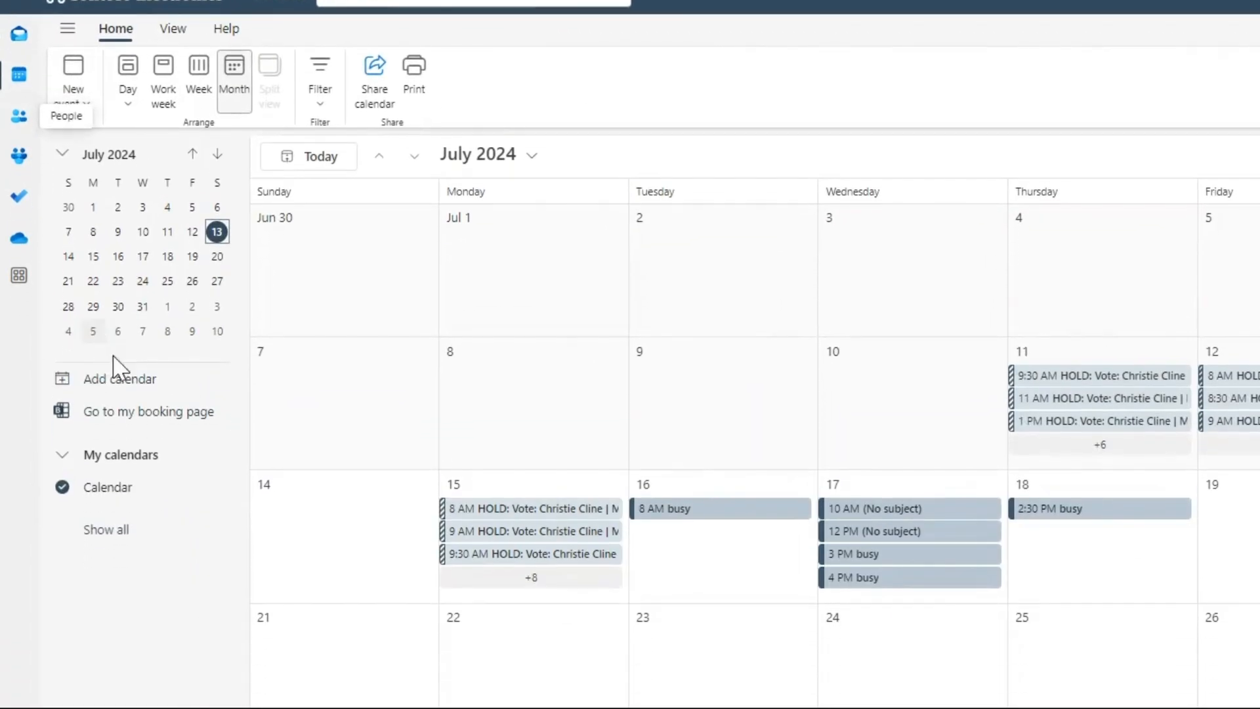
{"action": "mouse_move", "coordinate": [149, 370]}
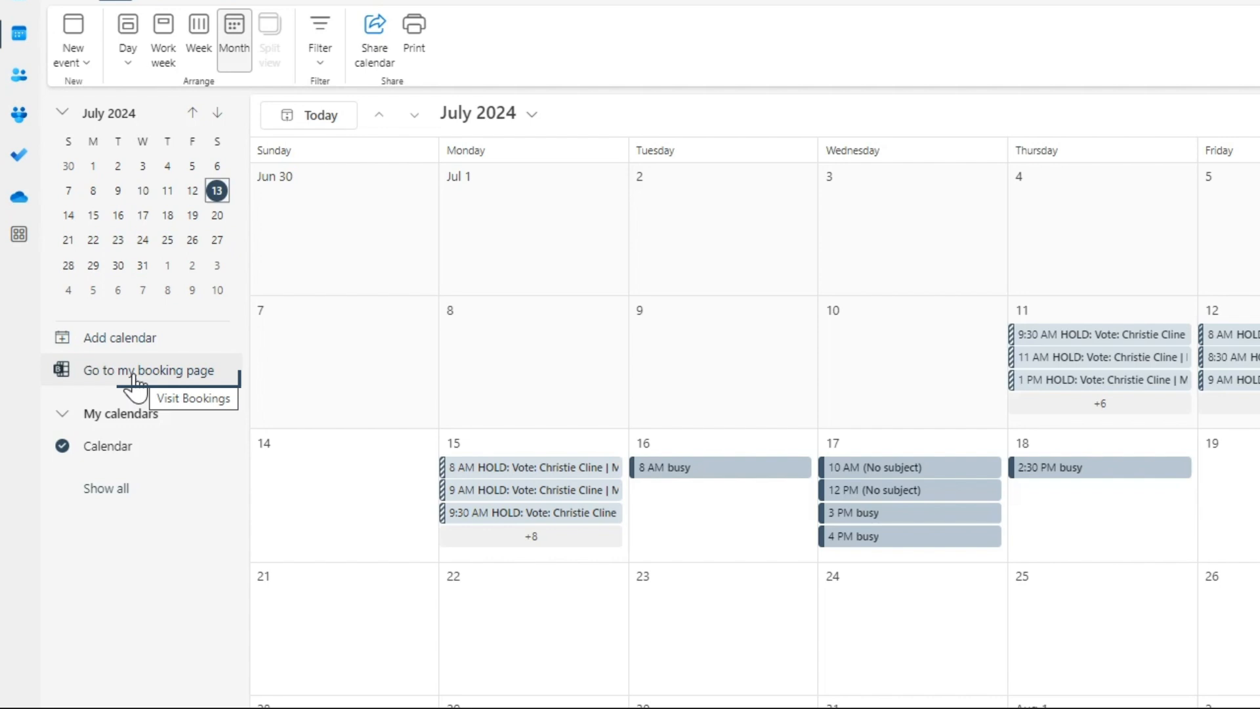
{"action": "left_click", "coordinate": [148, 370]}
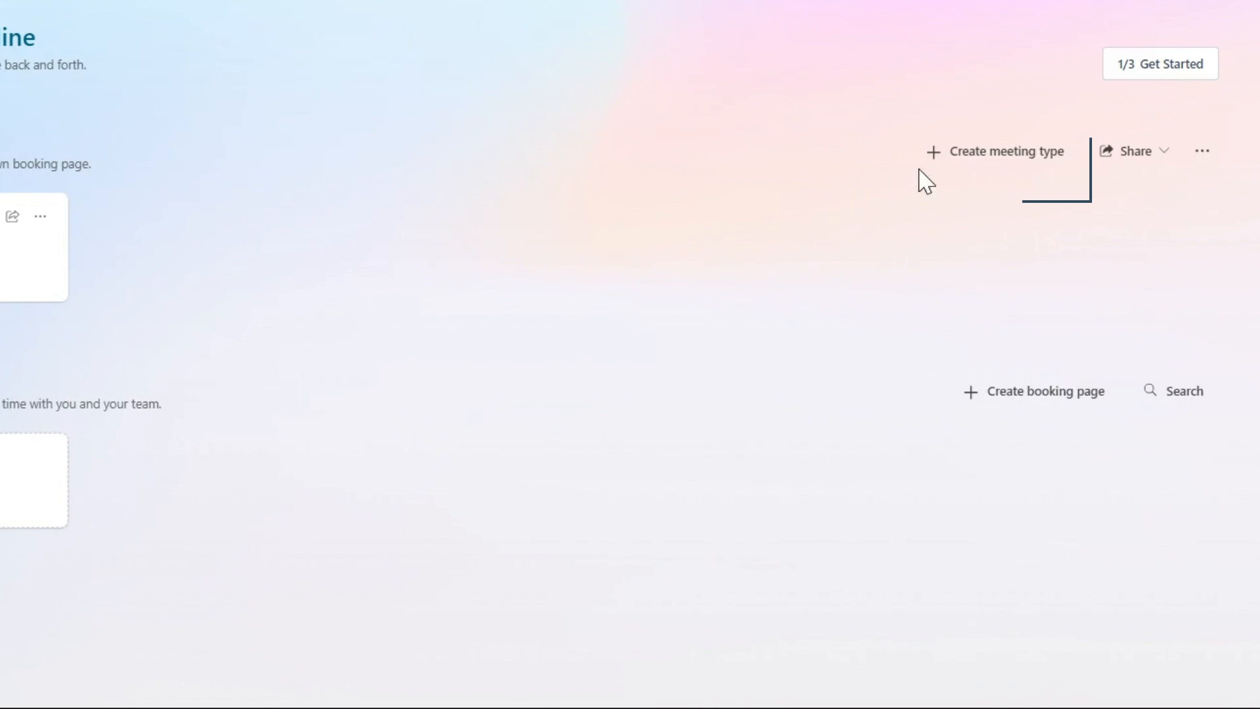
Create a new meeting type titled 'Convergence Networks'
{"action": "left_click", "coordinate": [1004, 151]}
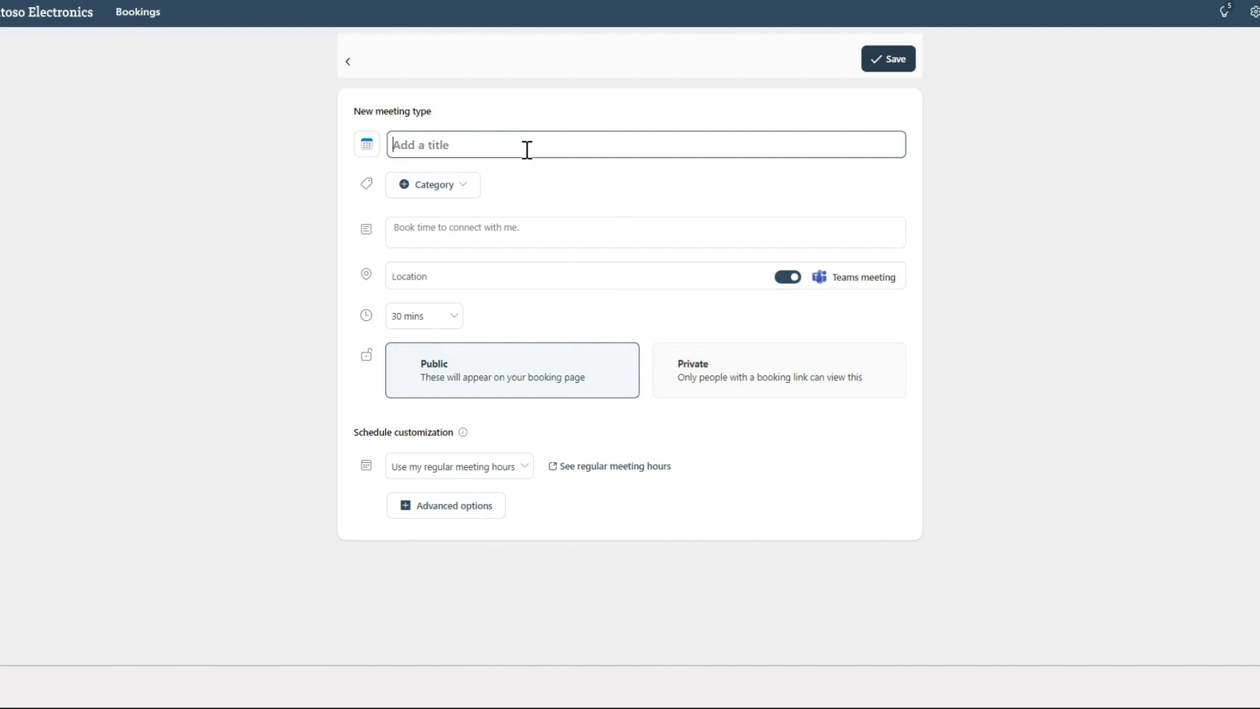
{"action": "type", "text": "Conver"}
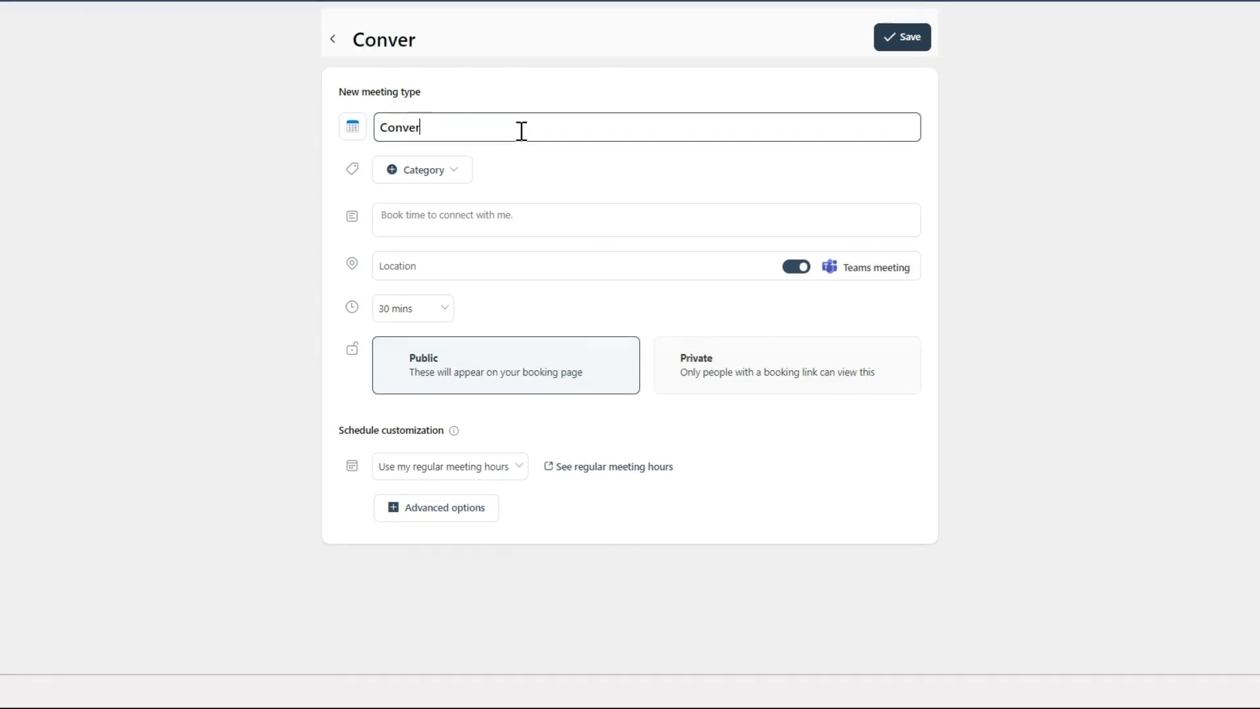
{"action": "type", "text": "gence Net"}
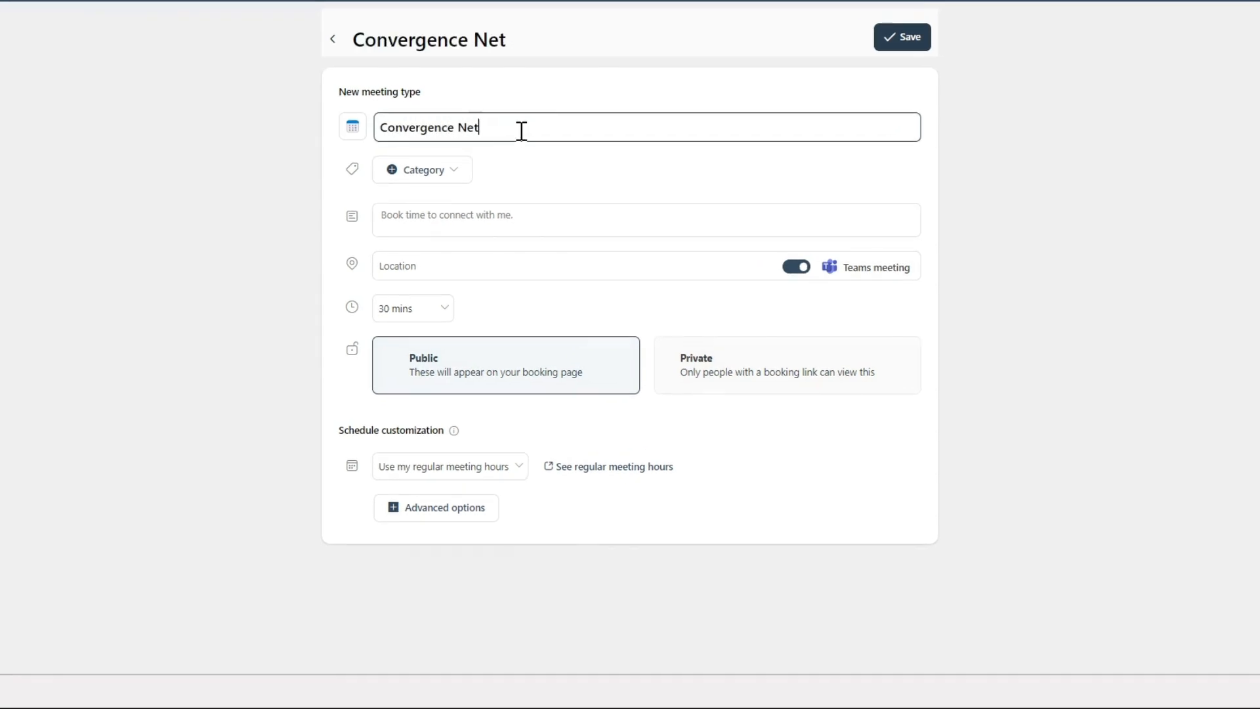
{"action": "type", "text": "works"}
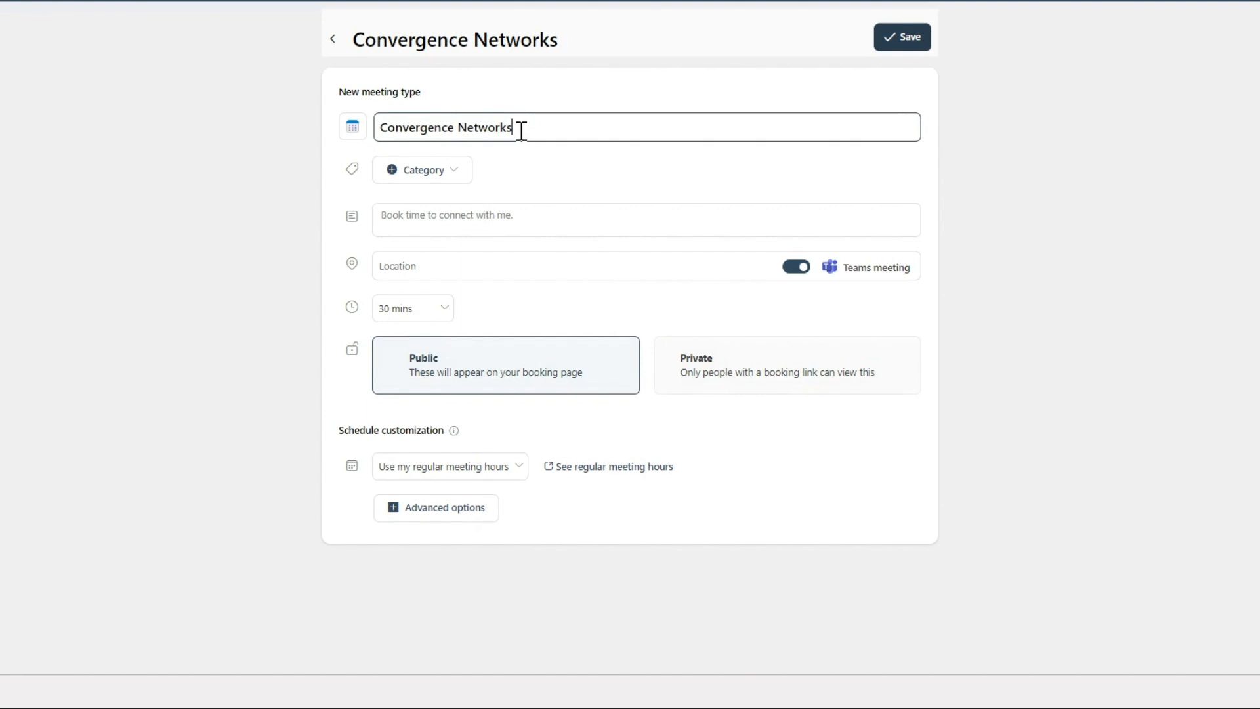
{"action": "left_click", "coordinate": [421, 169]}
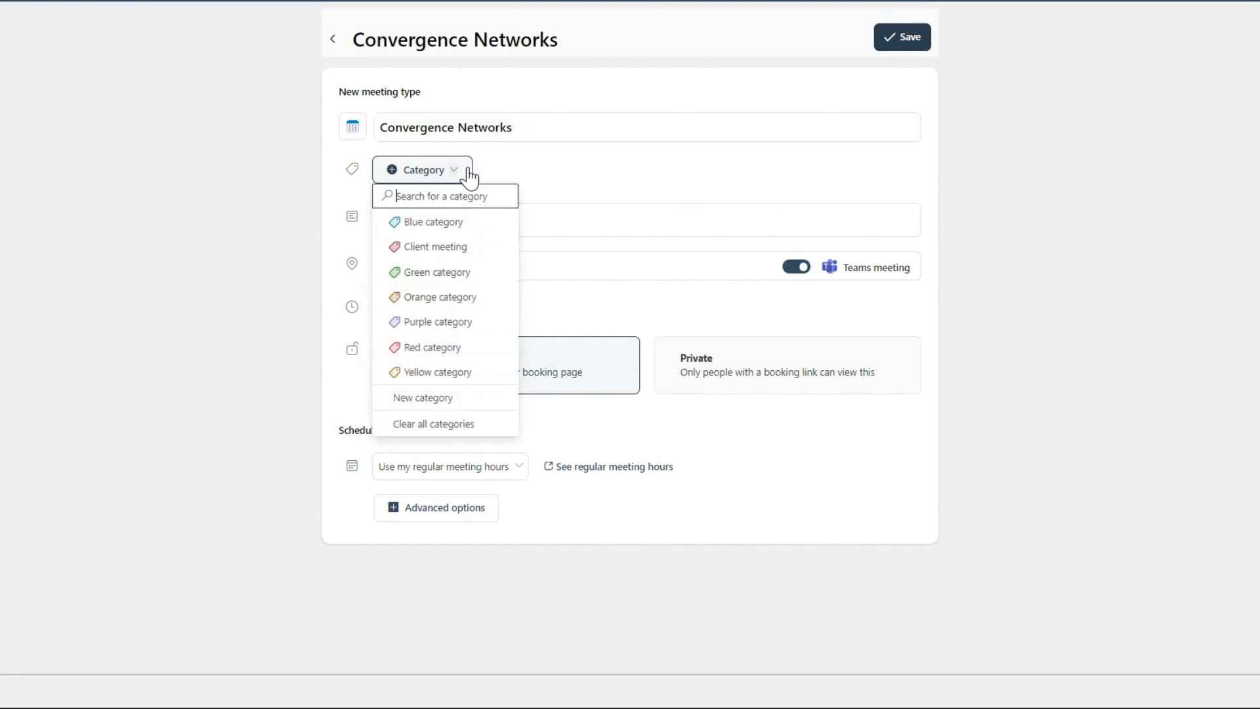
Assign the Blue category and a 45-minute duration
{"action": "left_click", "coordinate": [432, 222]}
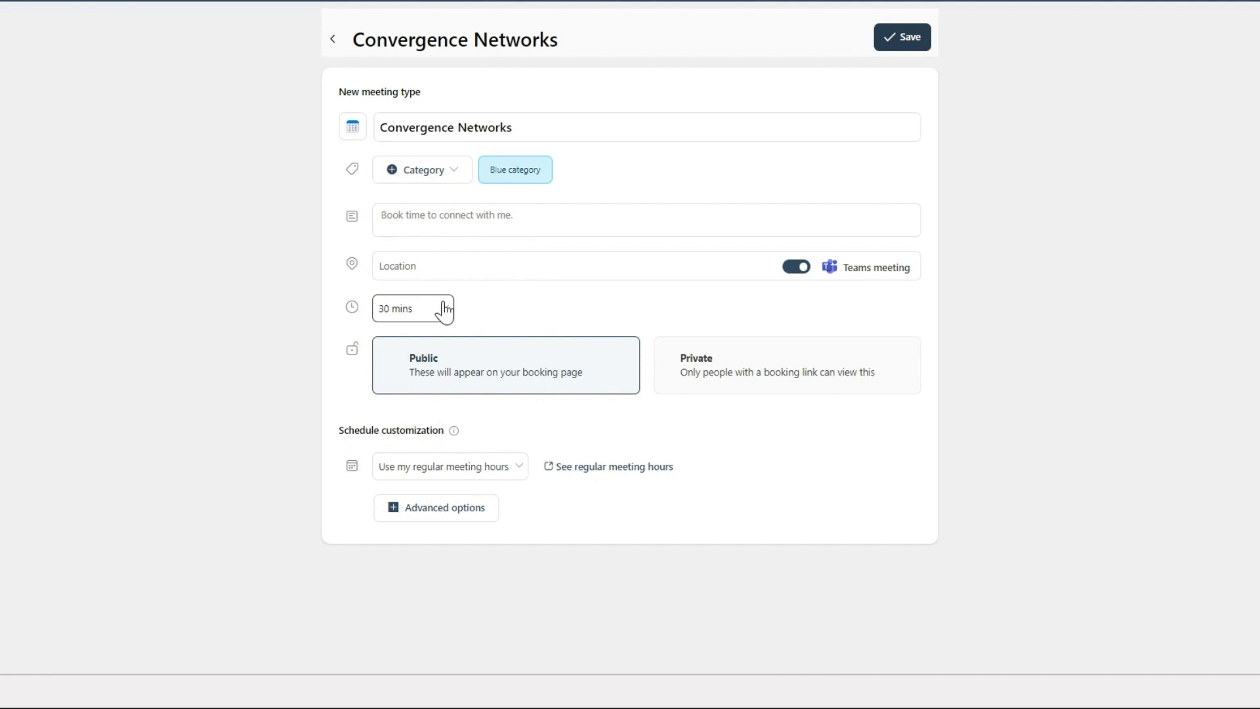
{"action": "left_click", "coordinate": [413, 307]}
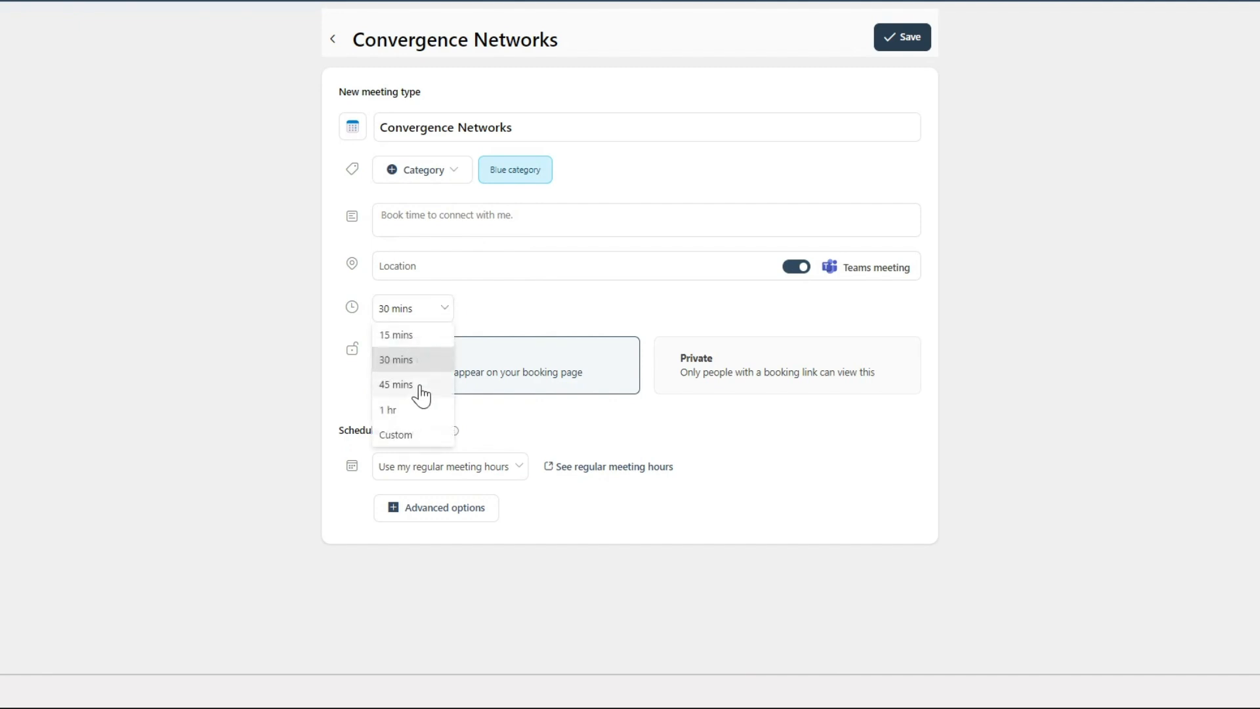
{"action": "left_click", "coordinate": [395, 385]}
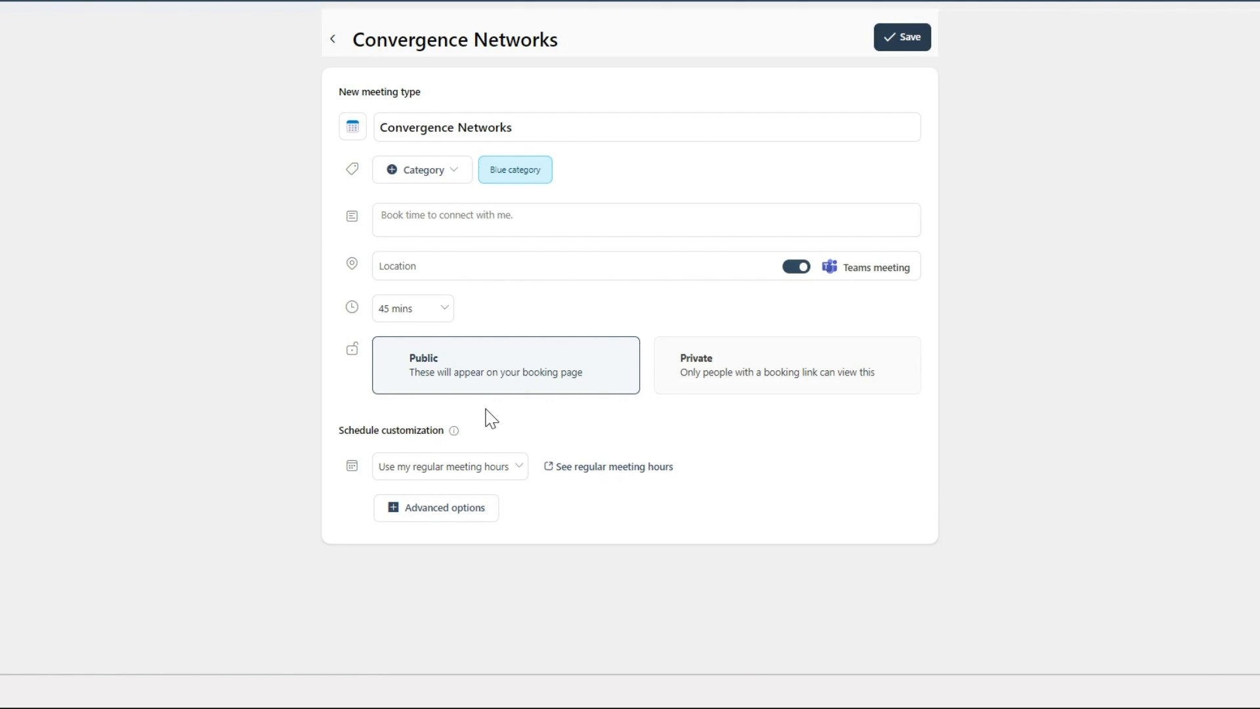
Use custom availability hours with Monday removed, leaving Tuesday and Thursday 8 AM–5 PM
{"action": "left_click", "coordinate": [447, 466]}
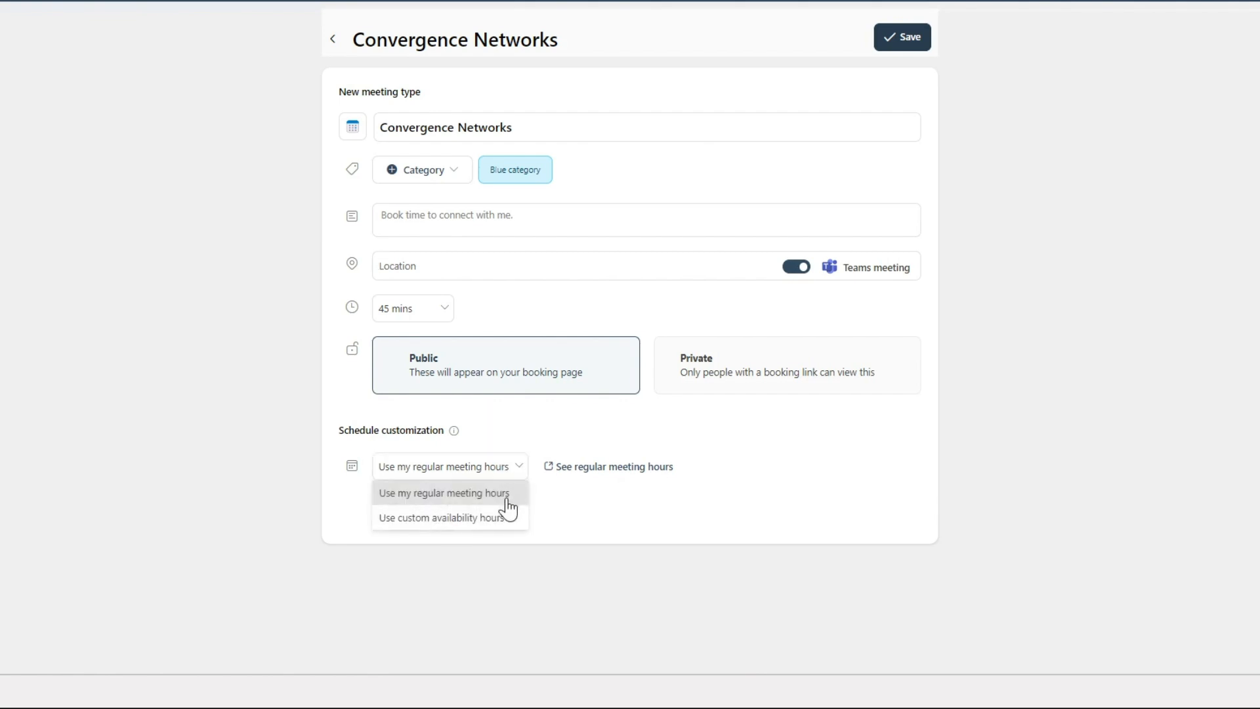
{"action": "left_click", "coordinate": [442, 517]}
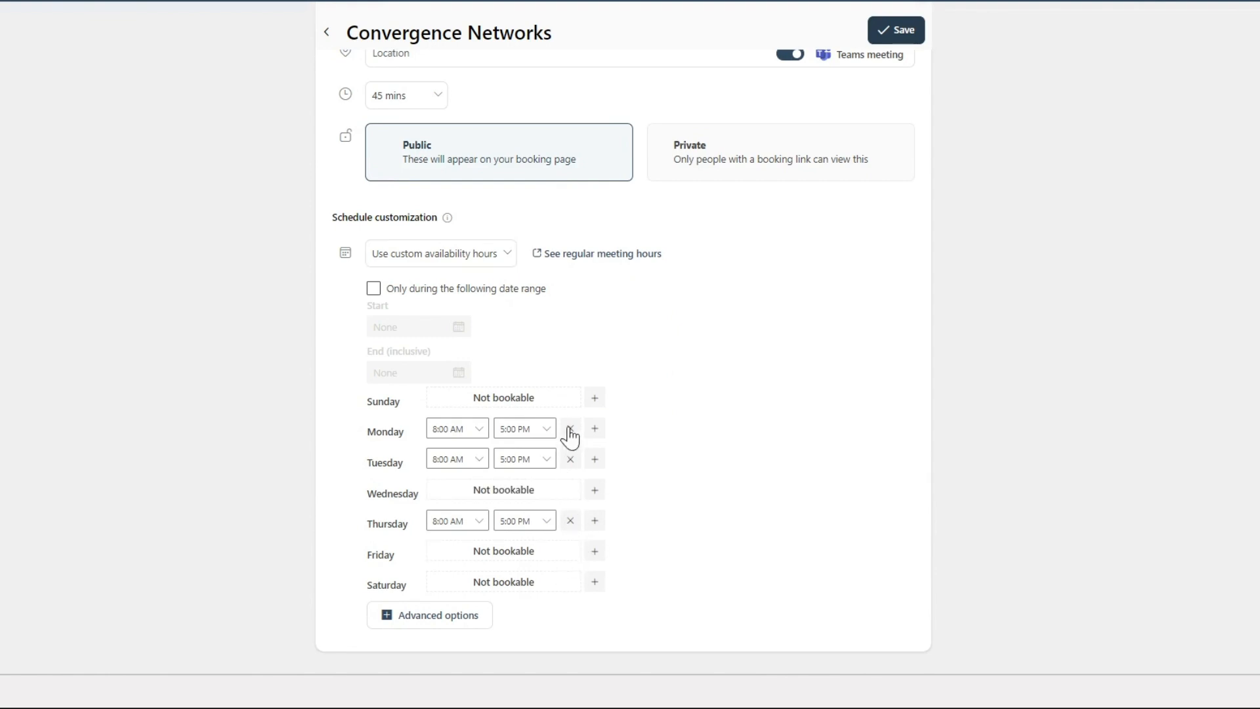
{"action": "left_click", "coordinate": [570, 428]}
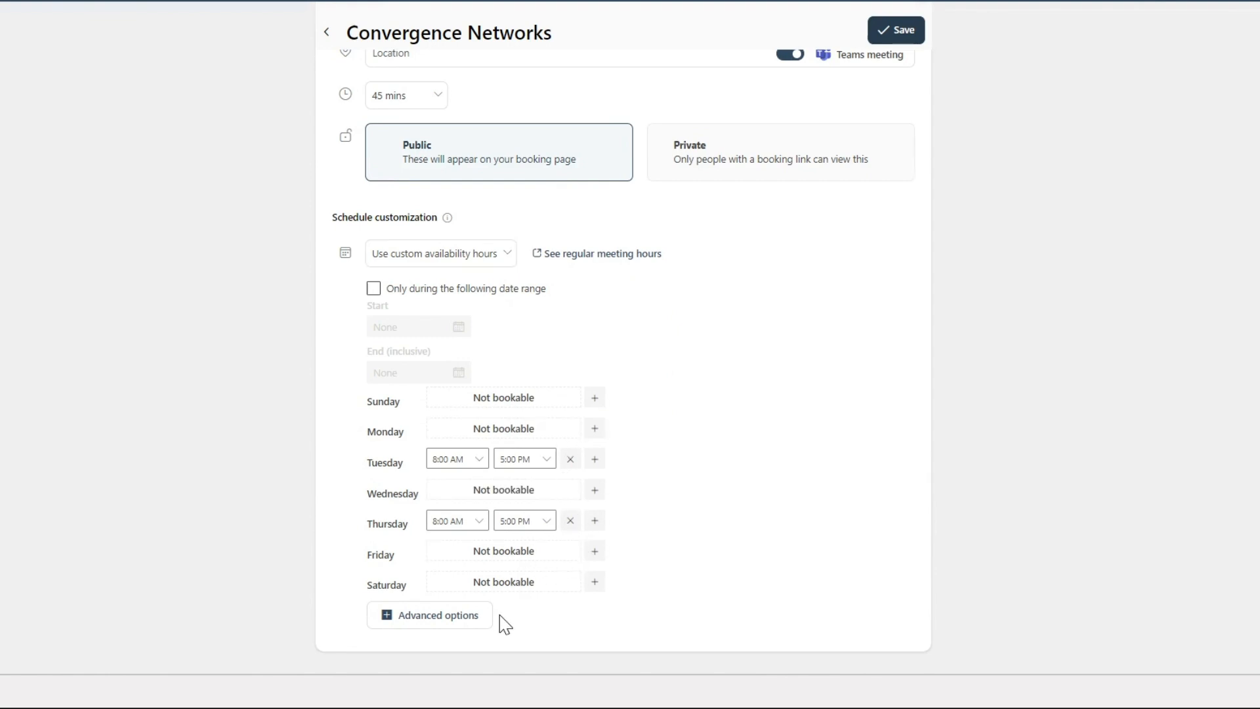
{"action": "left_click", "coordinate": [430, 614]}
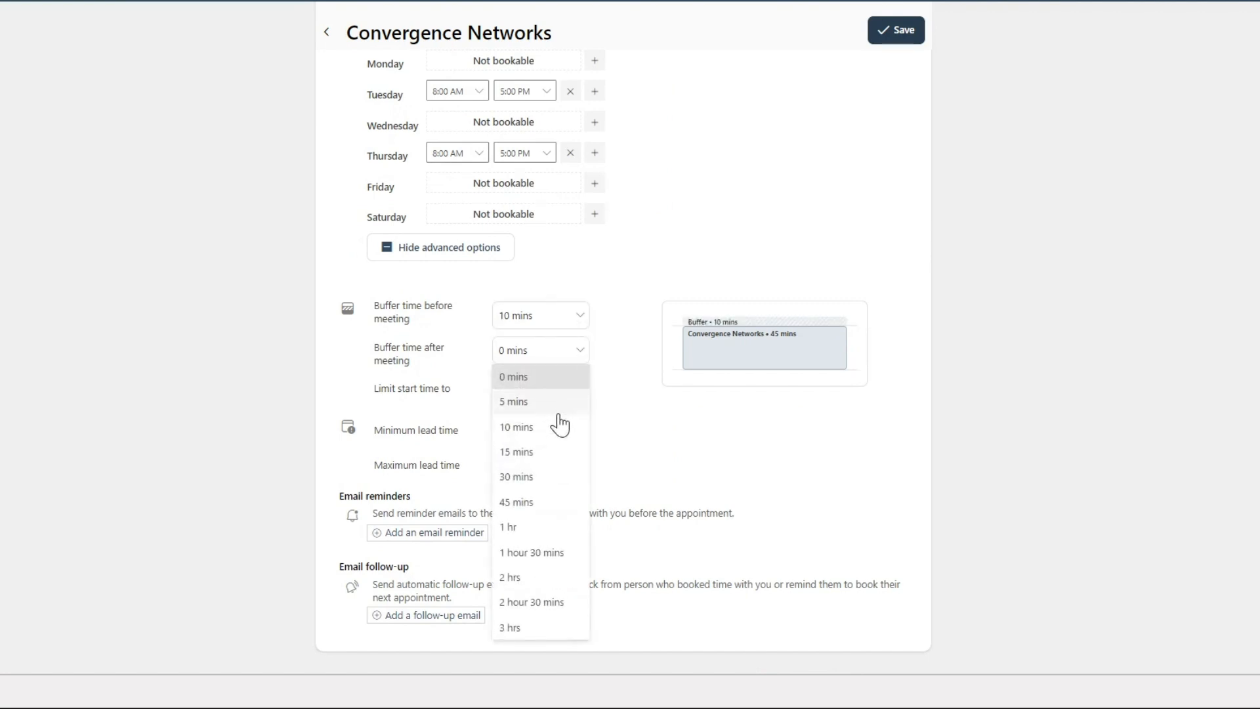
Add a 10-minute buffer after the meeting and save the meeting type
{"action": "left_click", "coordinate": [518, 427]}
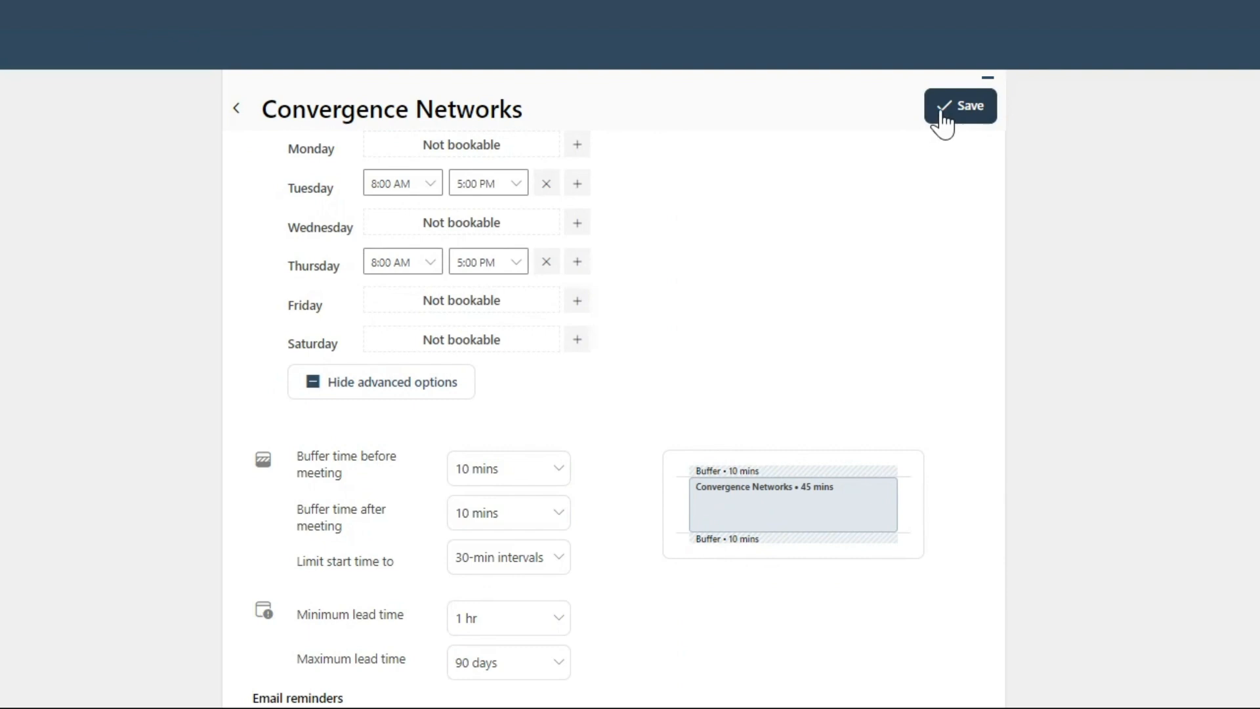
{"action": "left_click", "coordinate": [960, 105]}
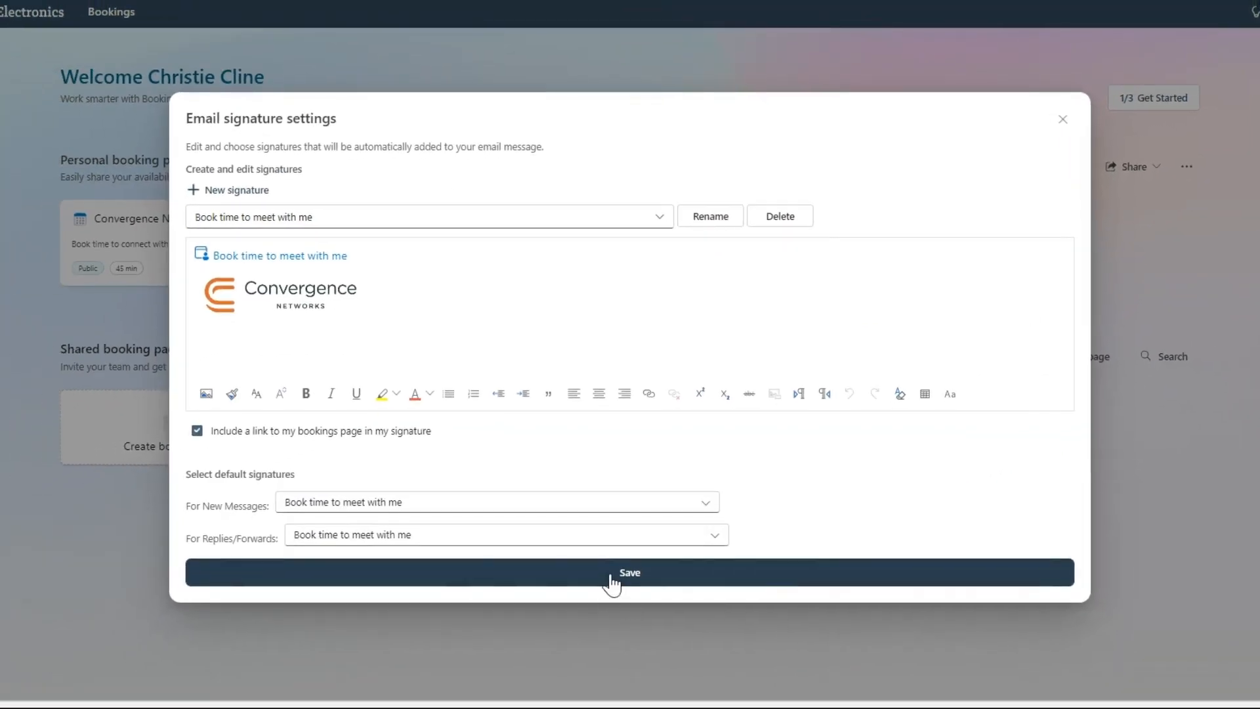
Save the booking-link email signature and start a new Outlook message showing it
{"action": "left_click", "coordinate": [628, 573]}
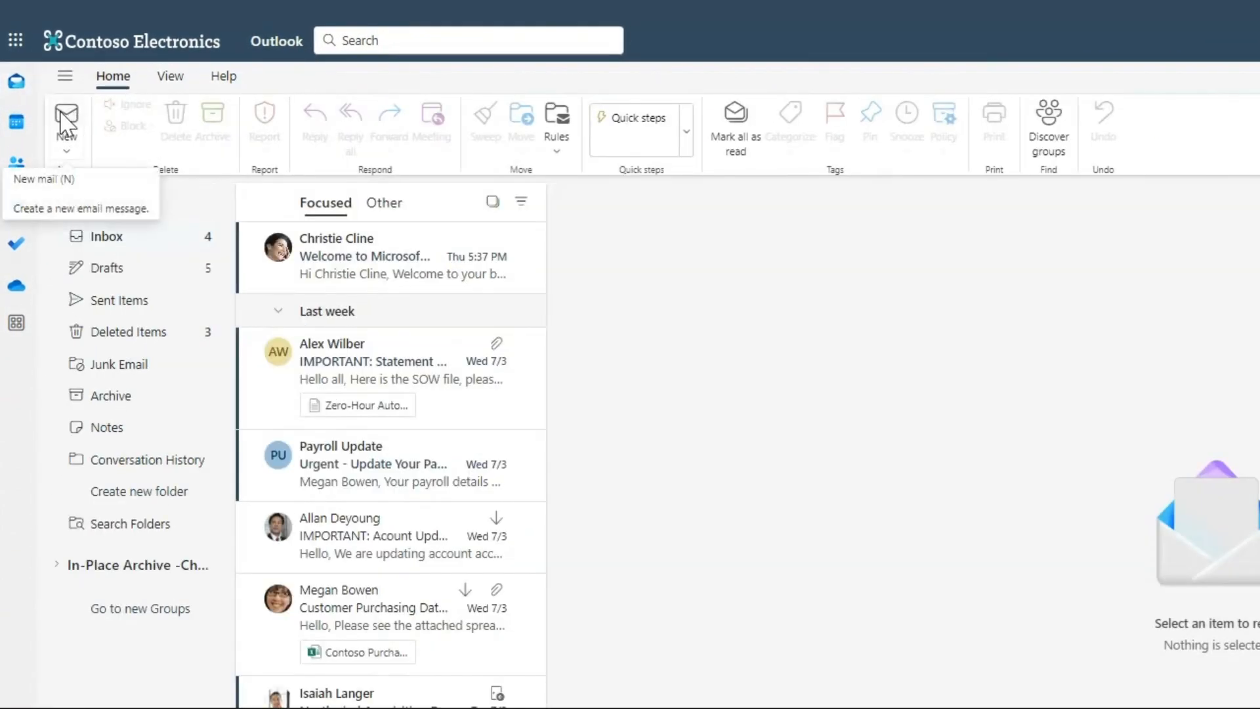
{"action": "left_click", "coordinate": [65, 114]}
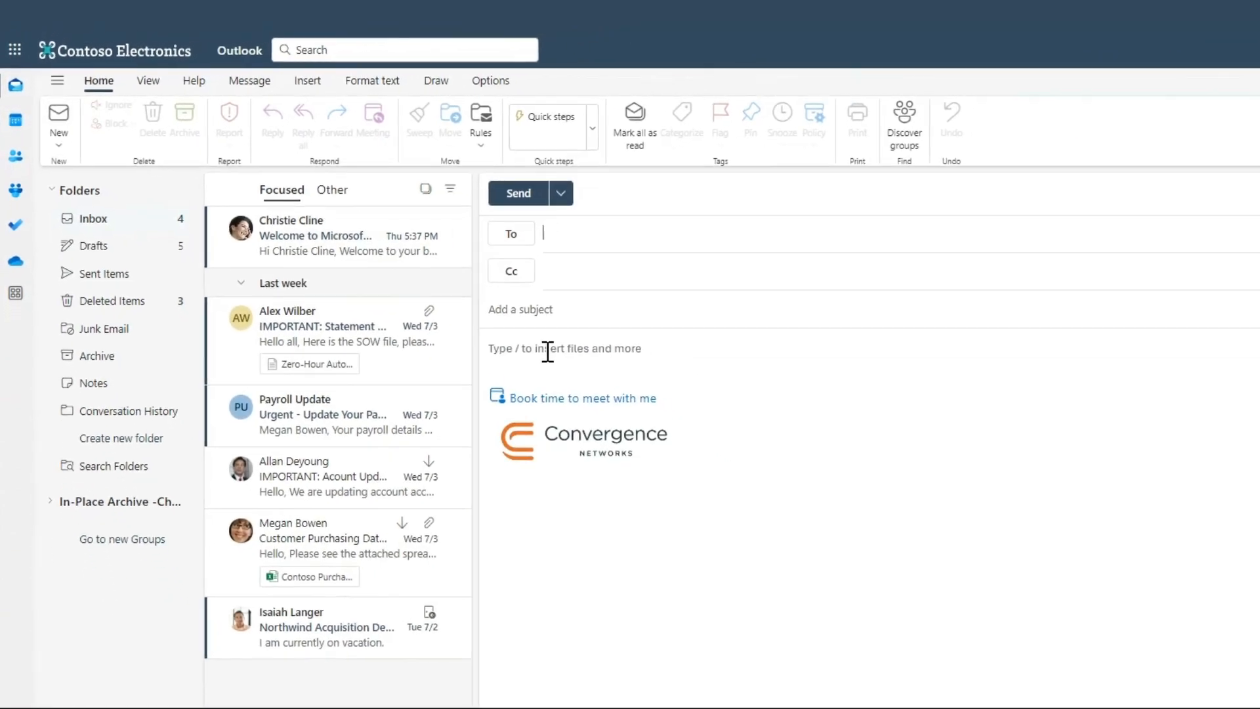